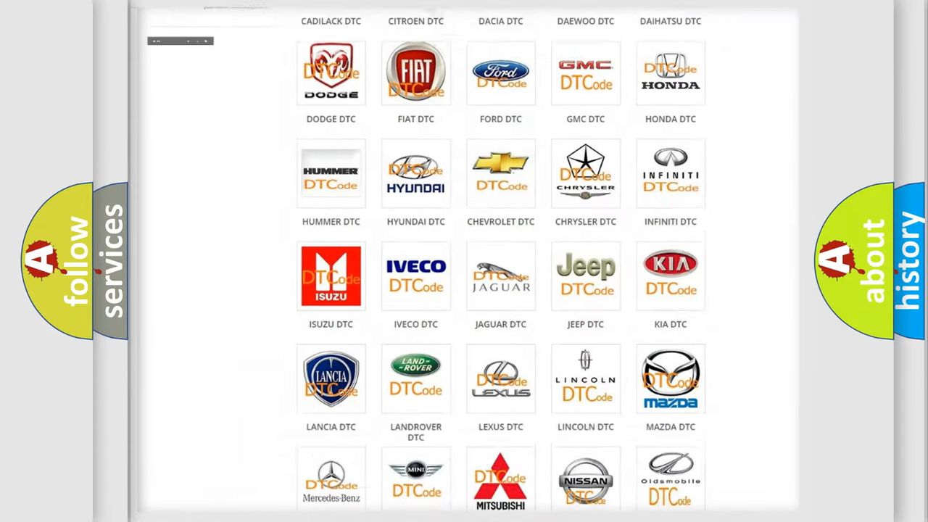
scroll("up", 3)
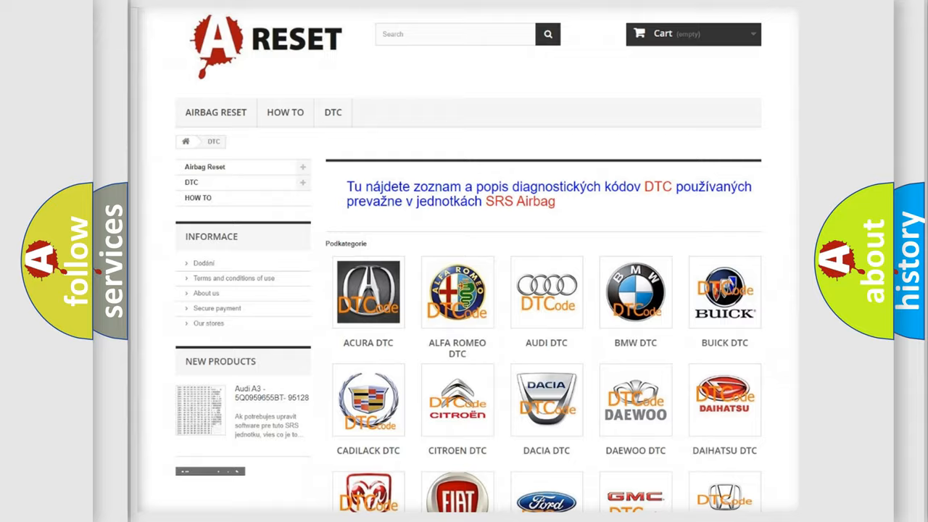
scroll("down", 3)
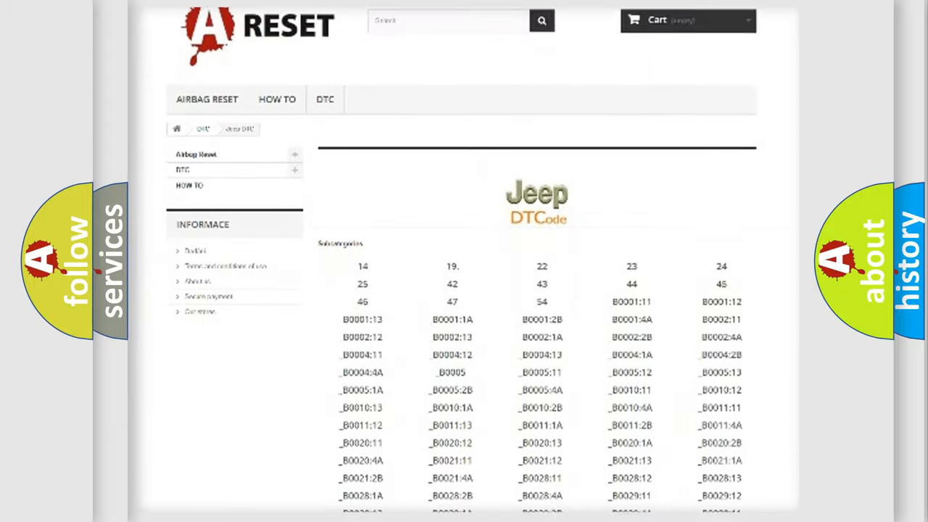
scroll("down", 3)
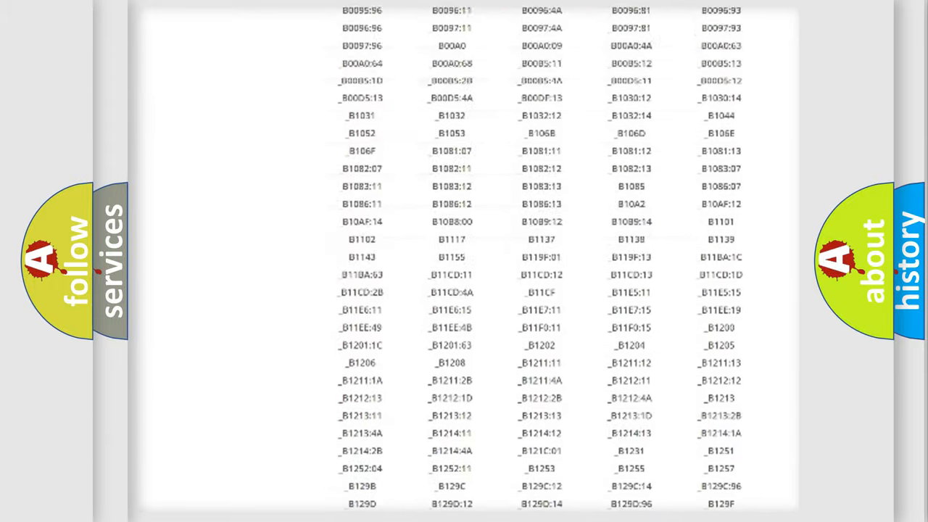
scroll("up", 3)
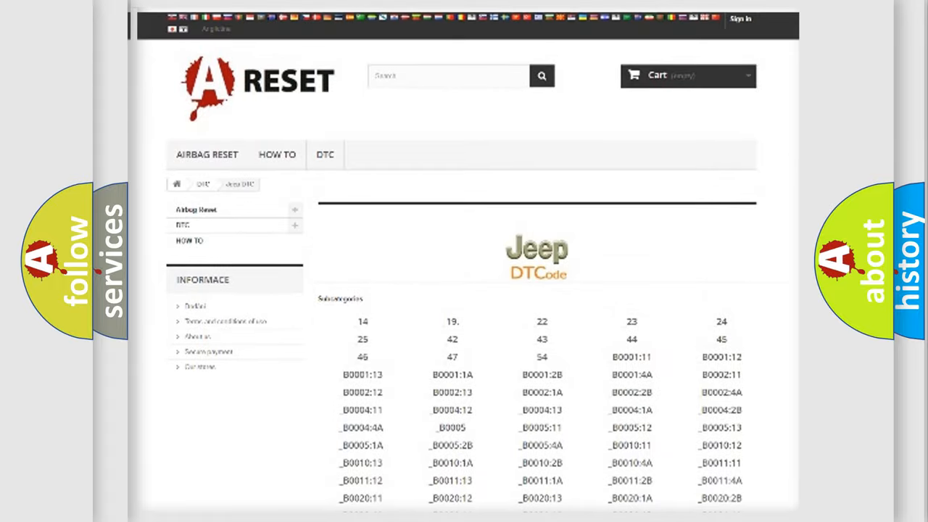